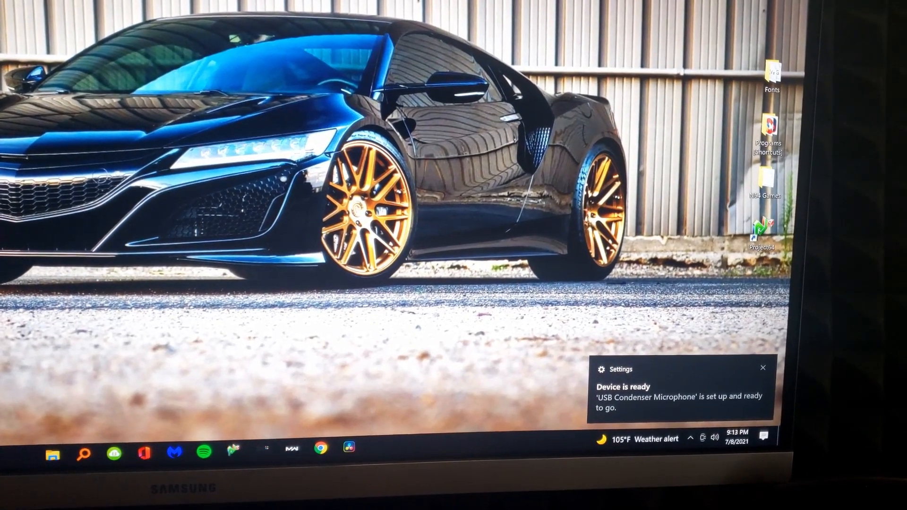
# Acknowledge the microphone 'Device is ready' notice and bring up the Start menu.
pyautogui.click(620, 369)
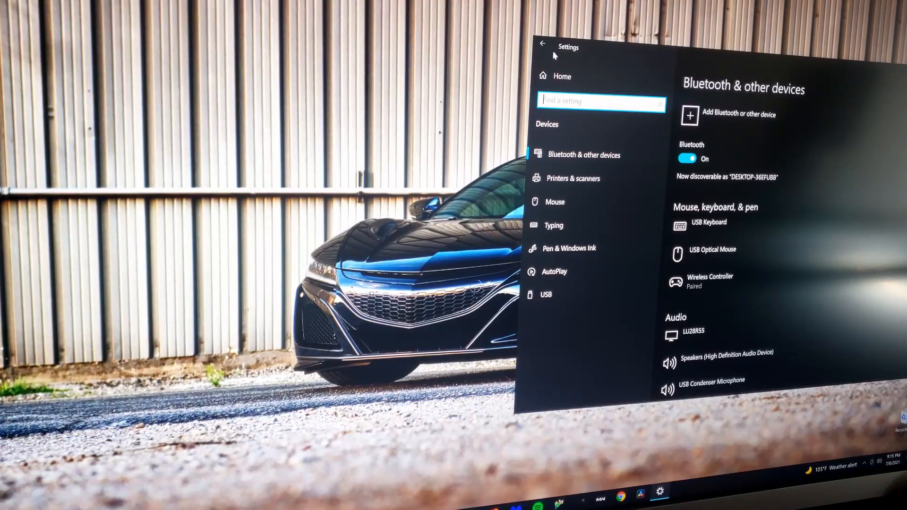
pyautogui.click(542, 43)
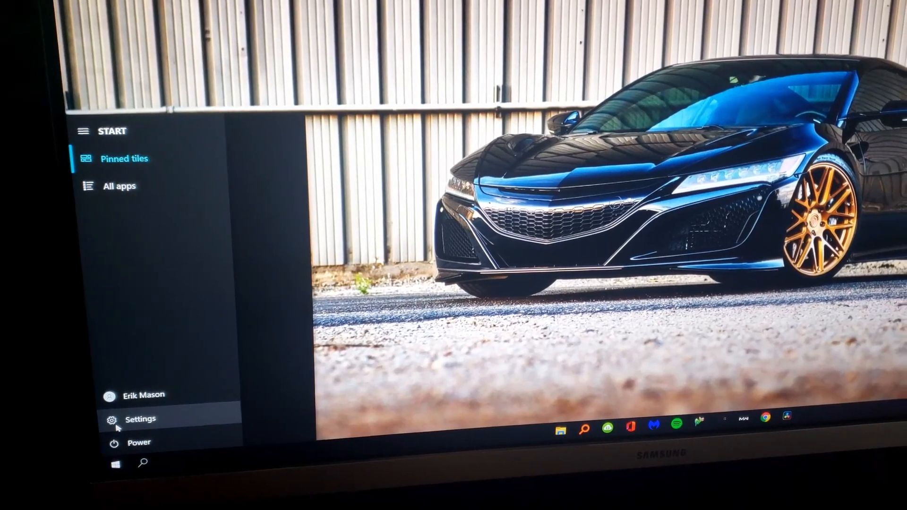
# Confirm the USB Condenser Microphone appears under Audio in Devices settings, then close Settings.
pyautogui.click(140, 419)
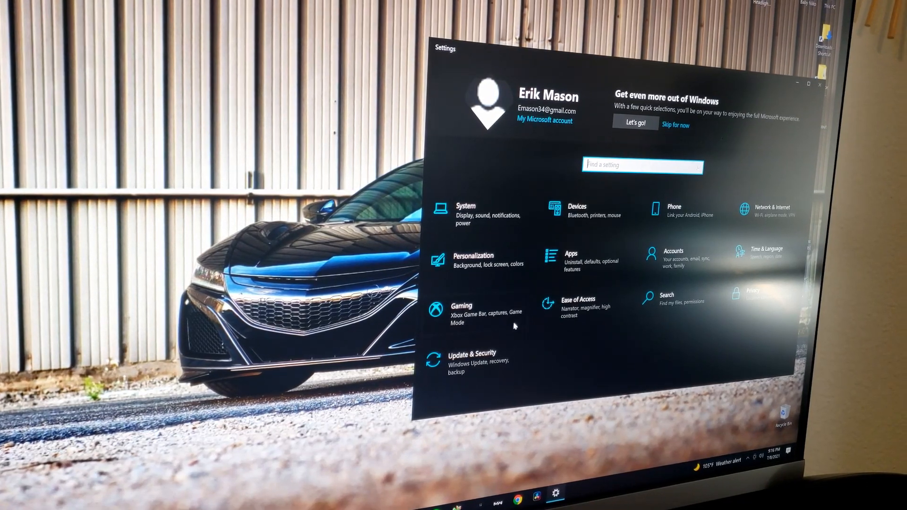
pyautogui.click(576, 210)
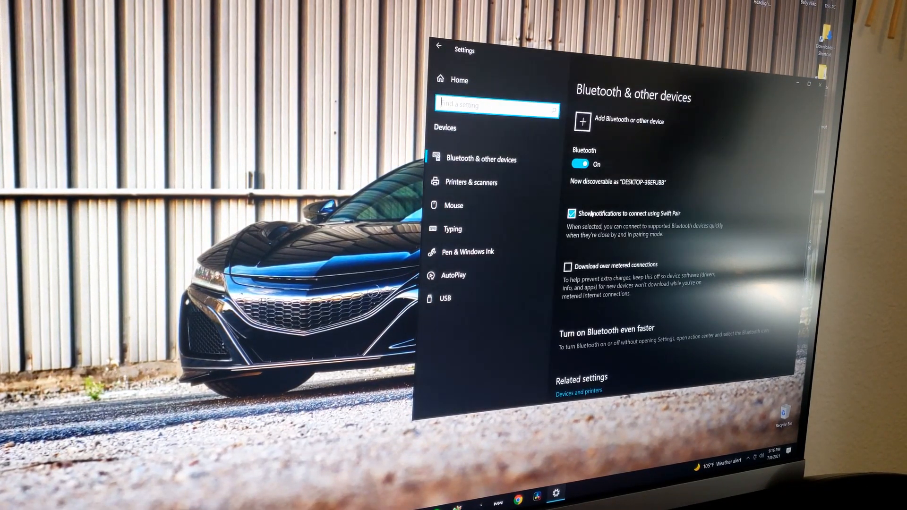
pyautogui.scroll(-3)
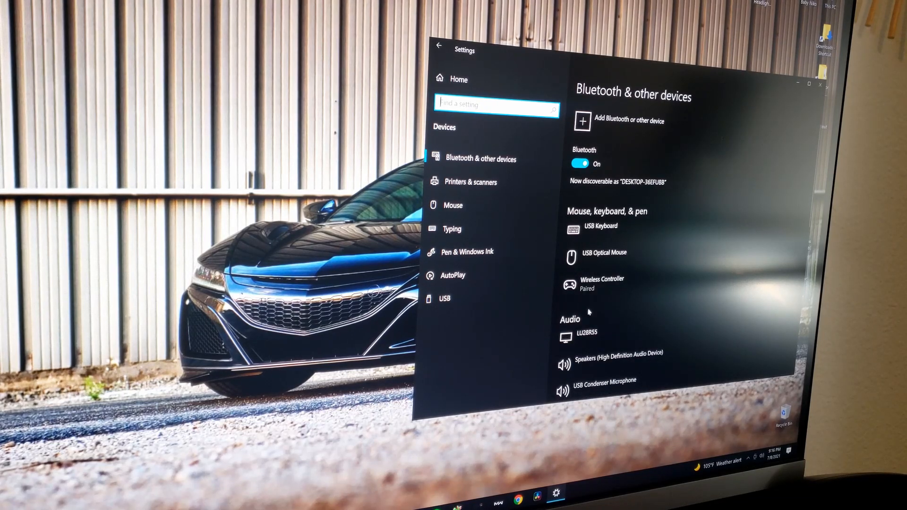
pyautogui.scroll(-3)
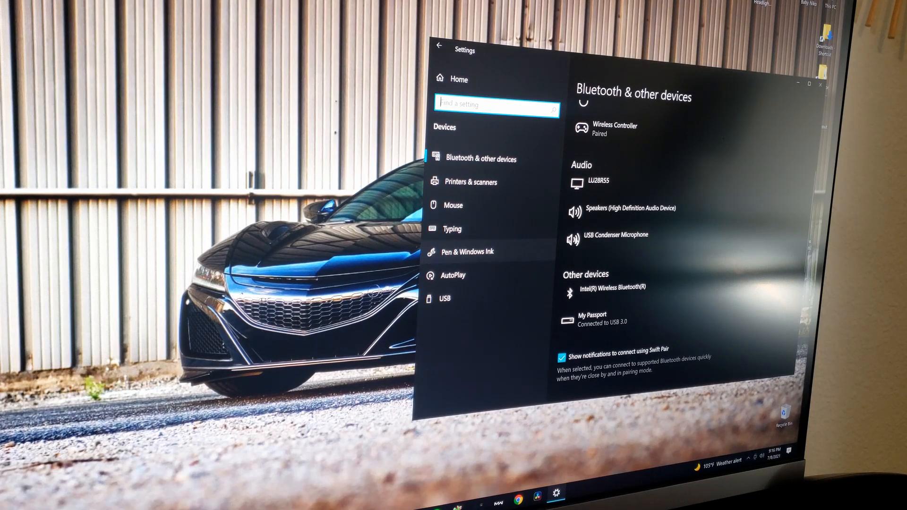
pyautogui.click(613, 235)
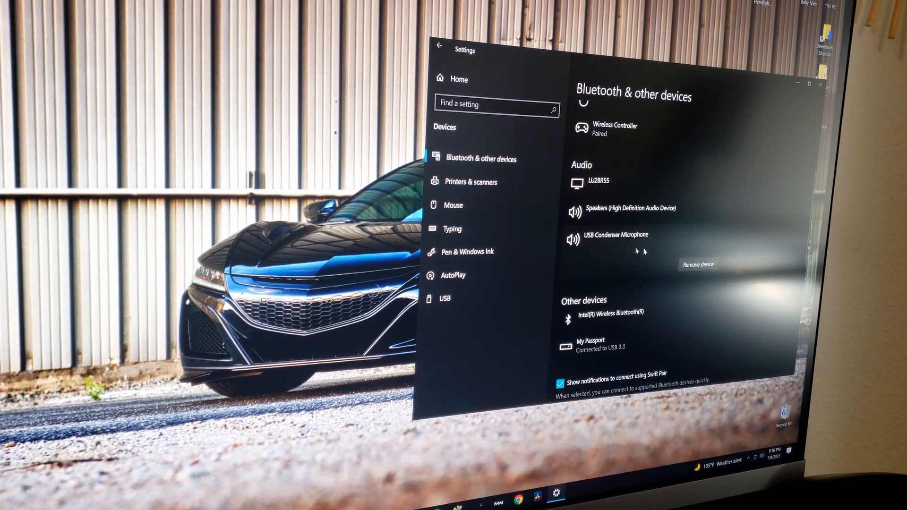
pyautogui.moveTo(609, 241)
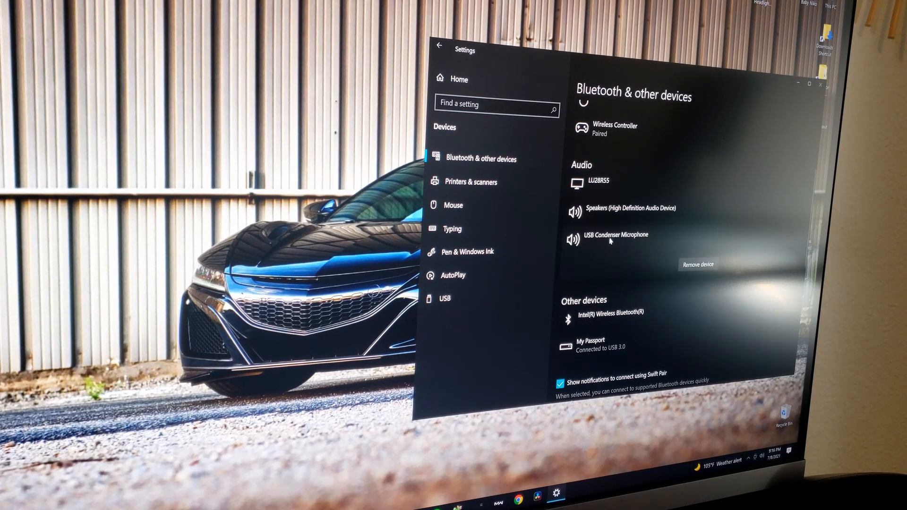
pyautogui.click(820, 84)
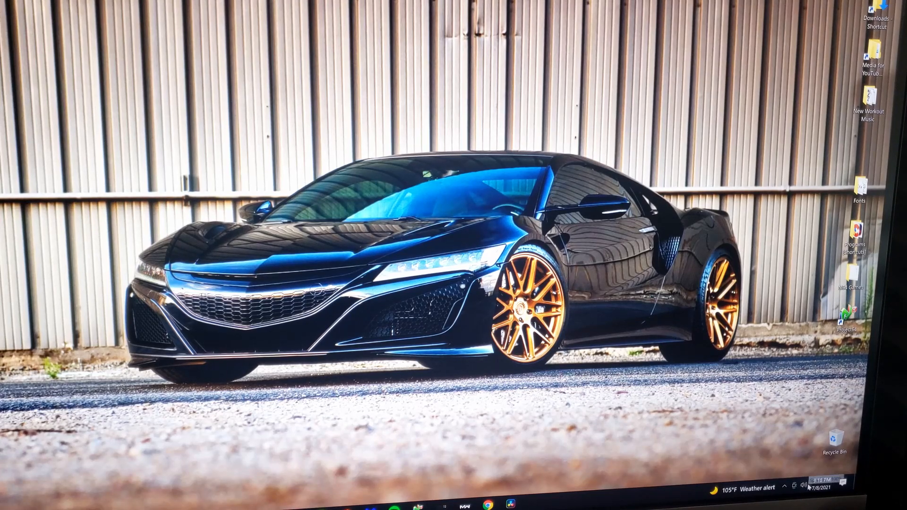
# Verify the USB Condenser Microphone is the default device on the Recording tab and confirm with OK.
pyautogui.rightClick(805, 500)
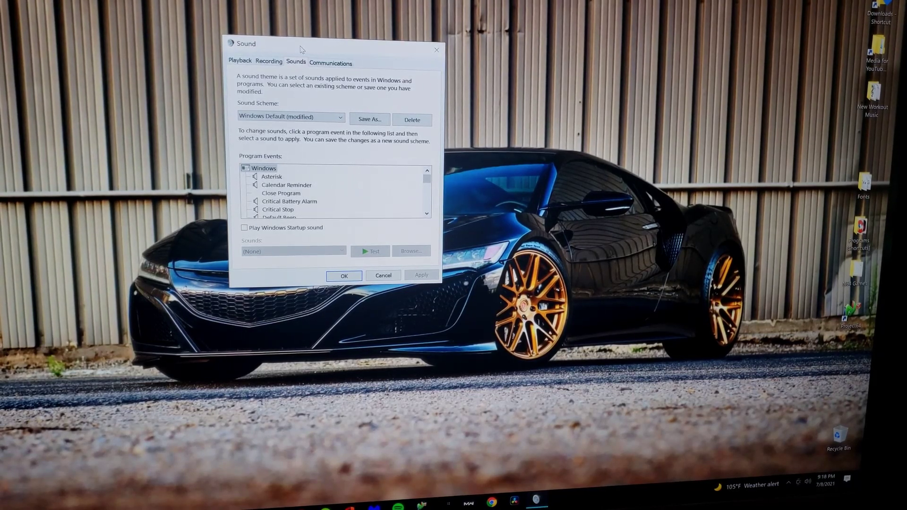
pyautogui.click(268, 62)
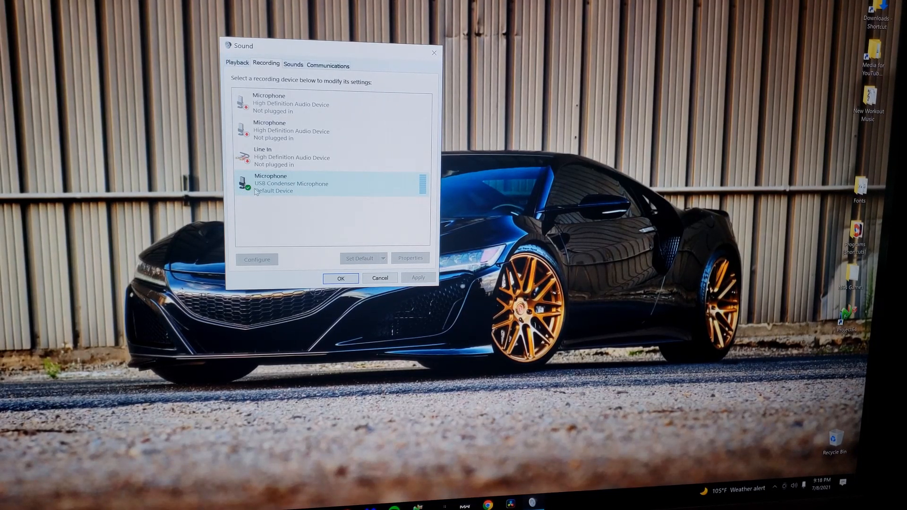
pyautogui.rightClick(291, 184)
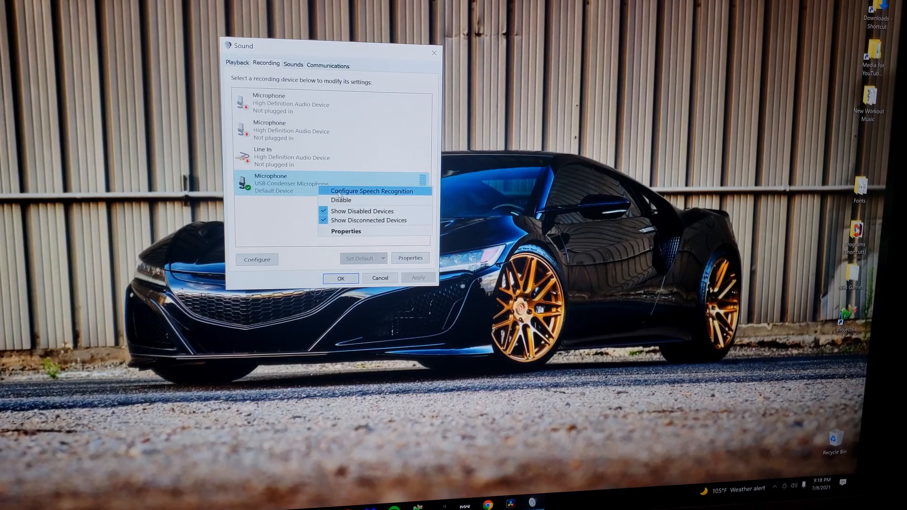
pyautogui.moveTo(356, 209)
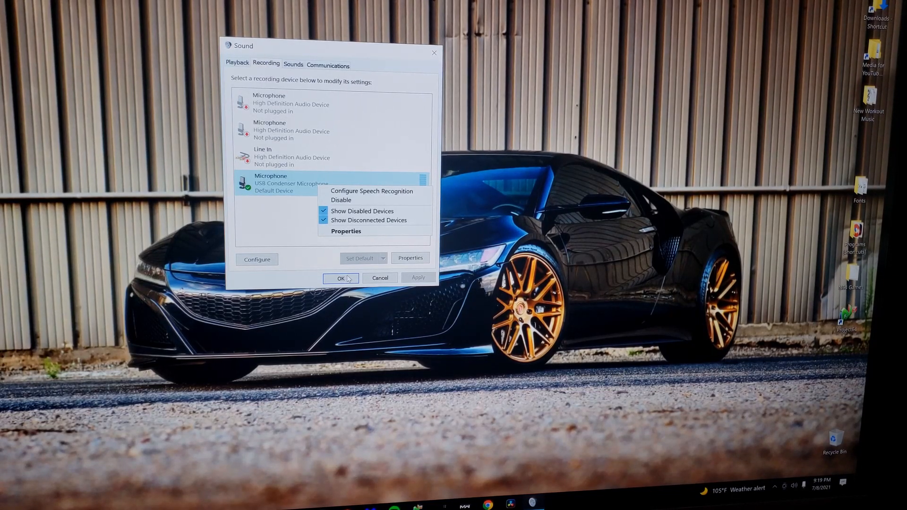
pyautogui.click(340, 278)
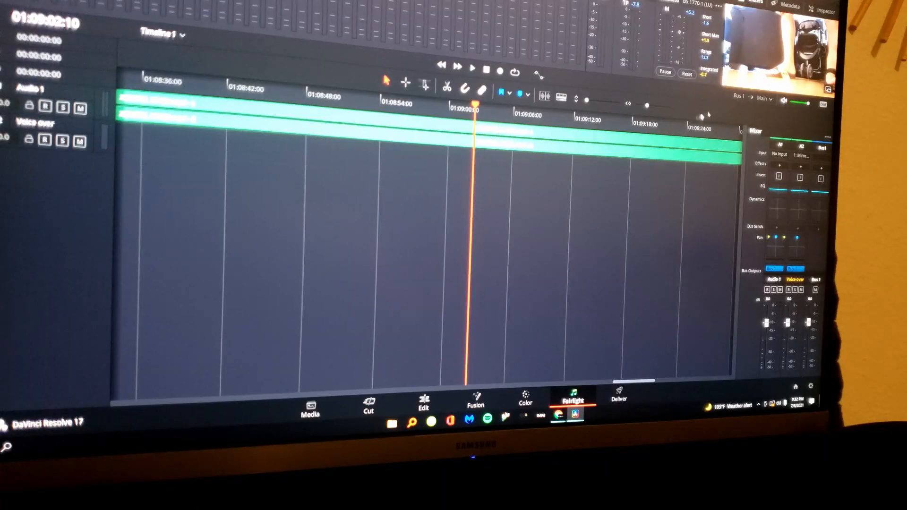
pyautogui.moveTo(43, 140)
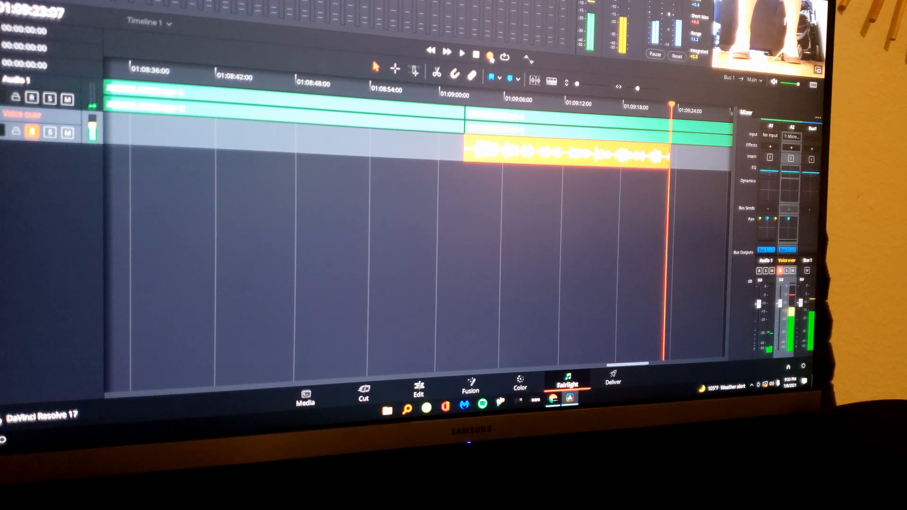
# Stop the voiceover recording on the Voice over track.
pyautogui.click(489, 55)
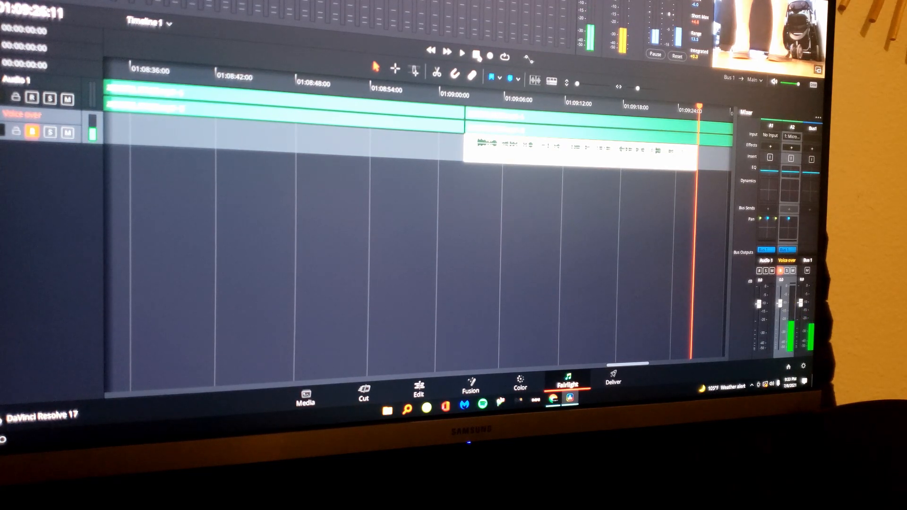
# Disarm the Voice over track, play back the new voiceover clip, then stop playback.
pyautogui.click(461, 53)
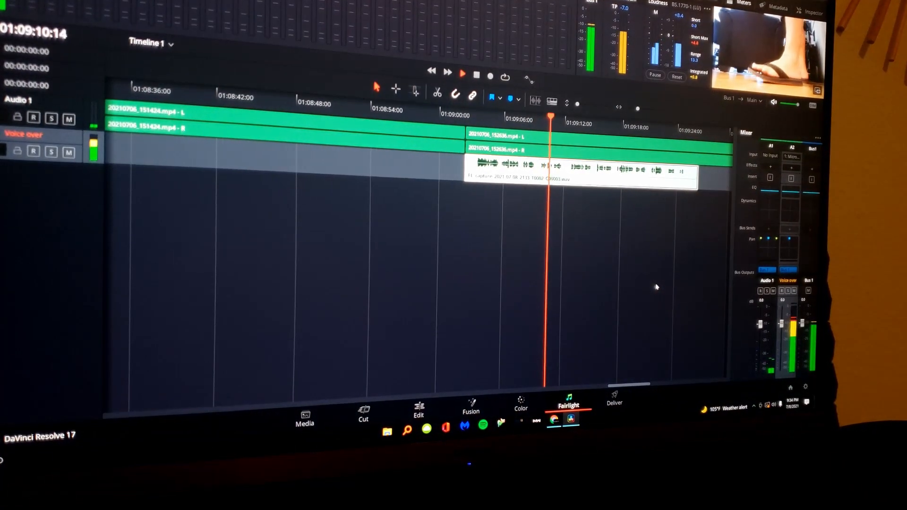
pyautogui.click(462, 71)
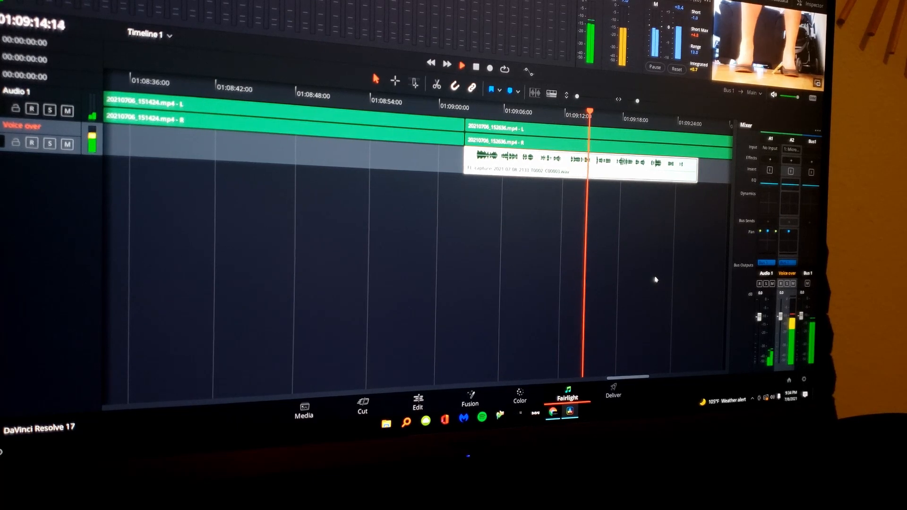
pyautogui.click(461, 64)
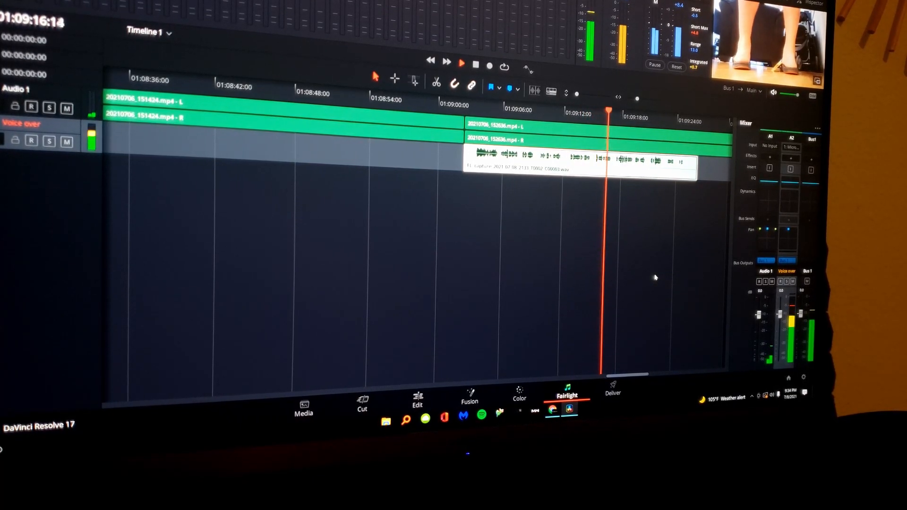
pyautogui.click(461, 62)
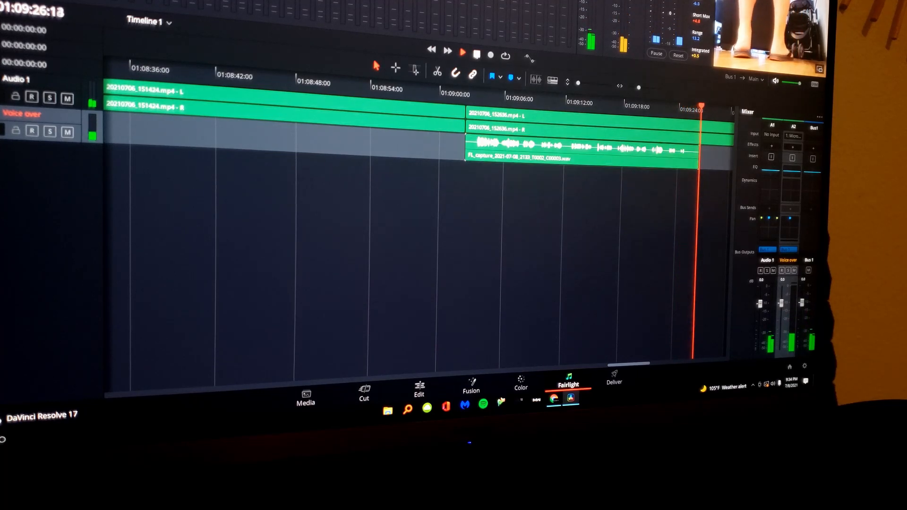
pyautogui.click(462, 51)
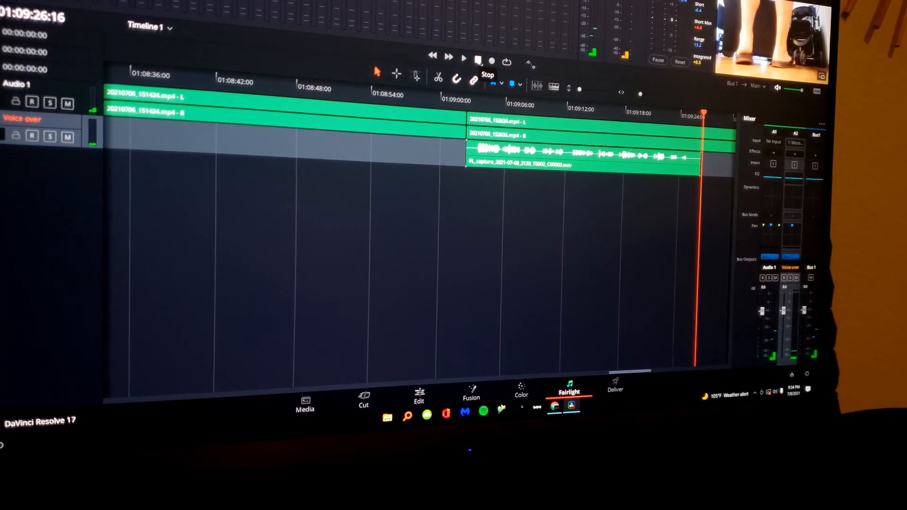